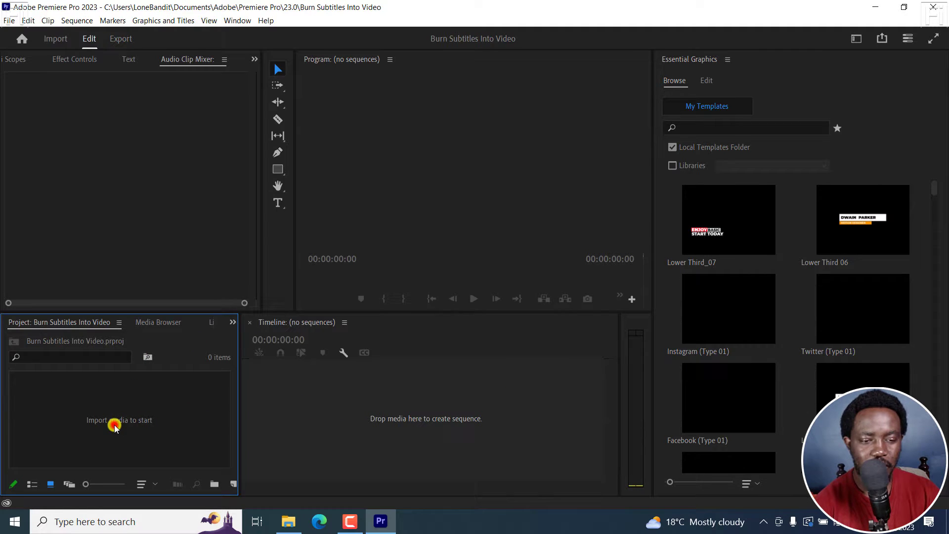
Import the Camtasia 'Text Behind a Person' tutorial MP4 into the Project panel.
left_click(119, 420)
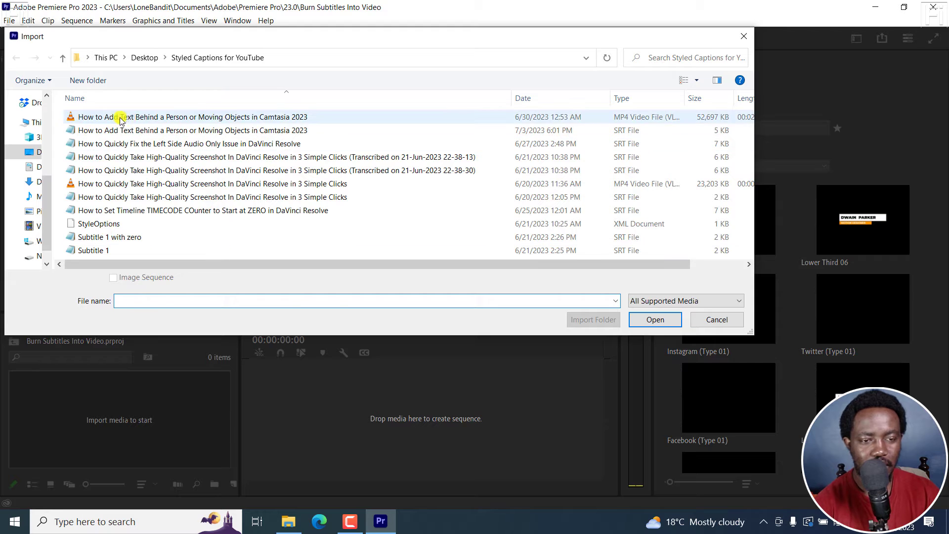
left_click(655, 319)
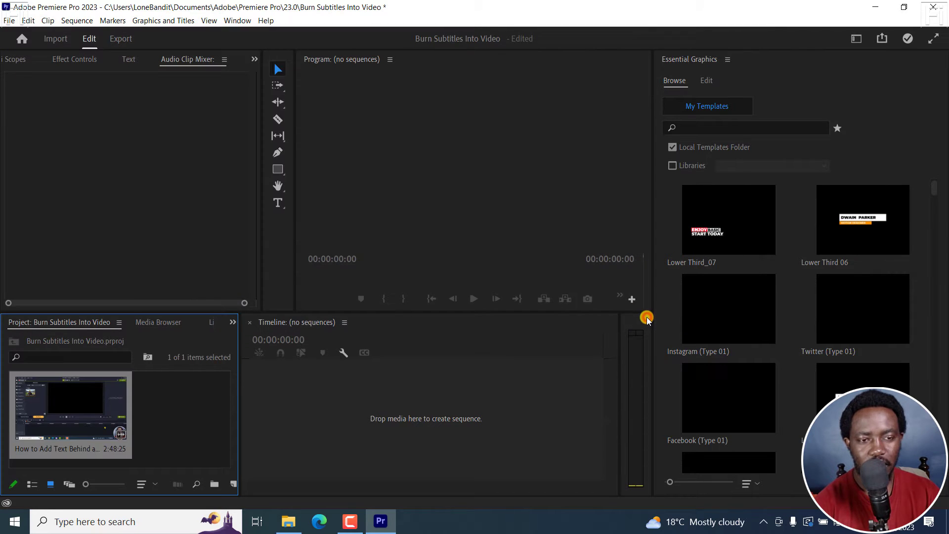
mouse_move(545, 406)
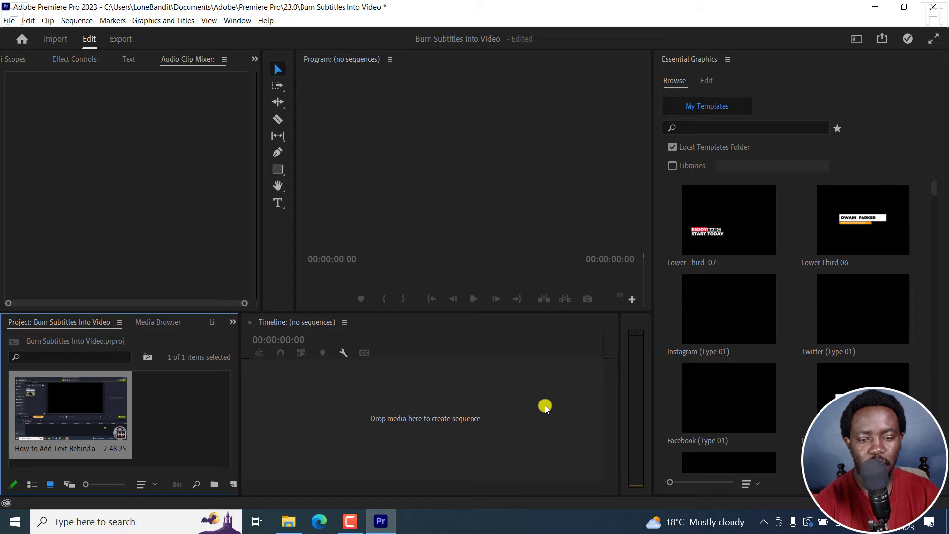
Show the Transcript view of the Text panel, which reports no dialogue found yet.
left_click(129, 58)
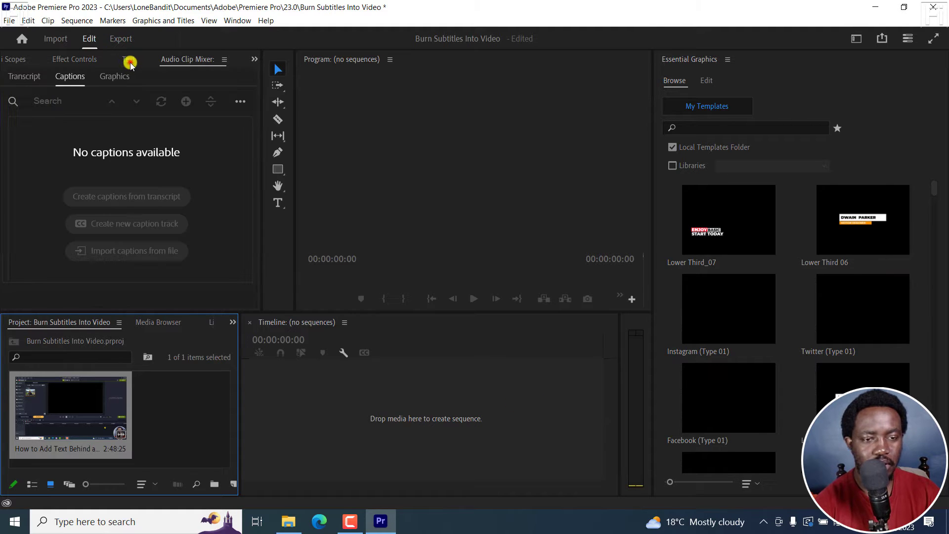
left_click(24, 77)
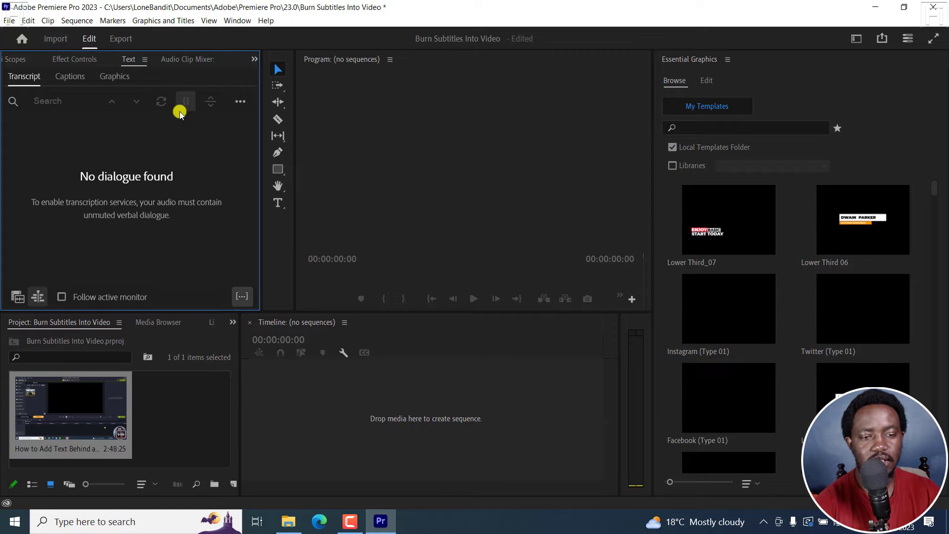
left_click(238, 19)
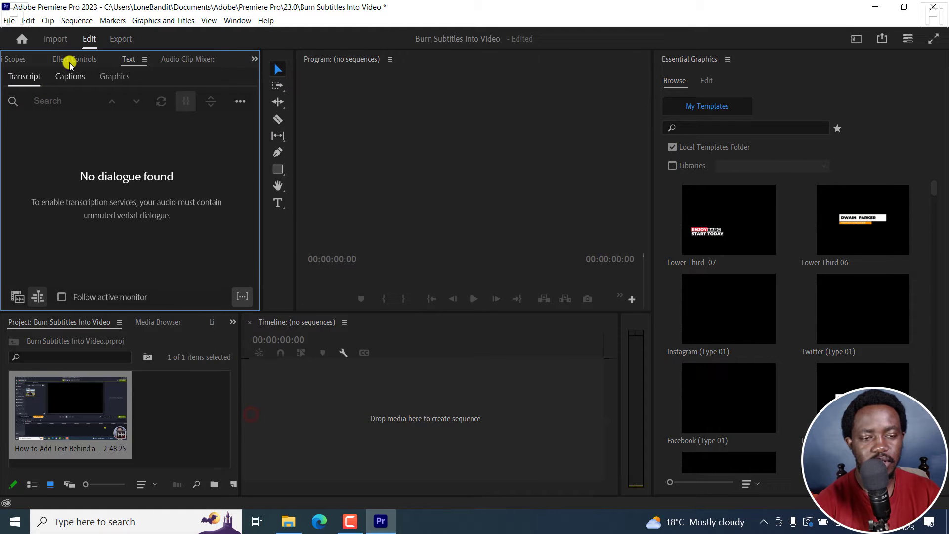
Create a new sequence from the imported clip so it is transcribed, then show the Captions view.
right_click(69, 406)
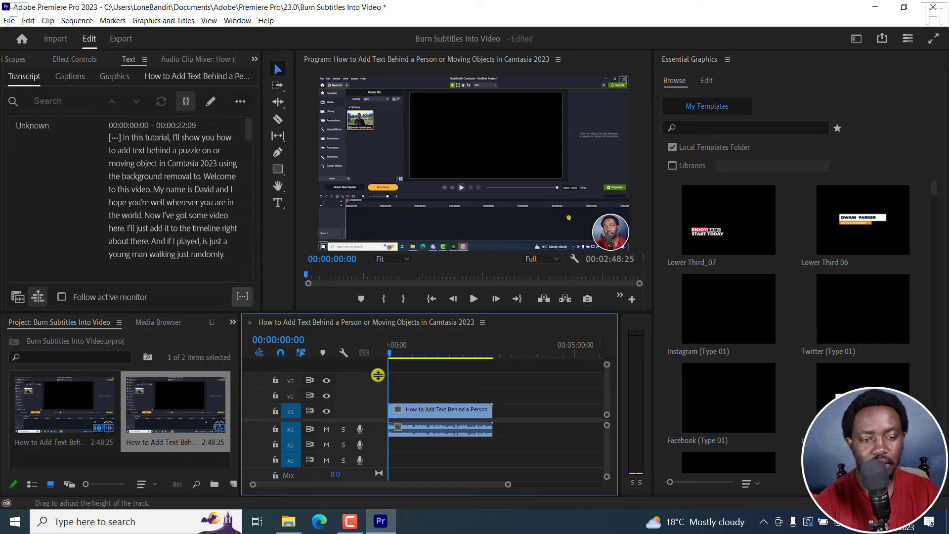
mouse_move(83, 117)
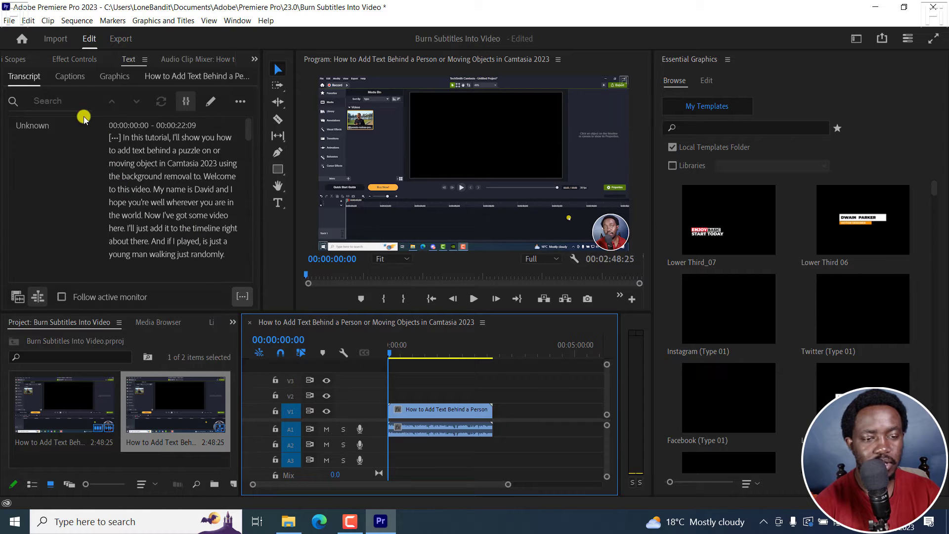
left_click(69, 76)
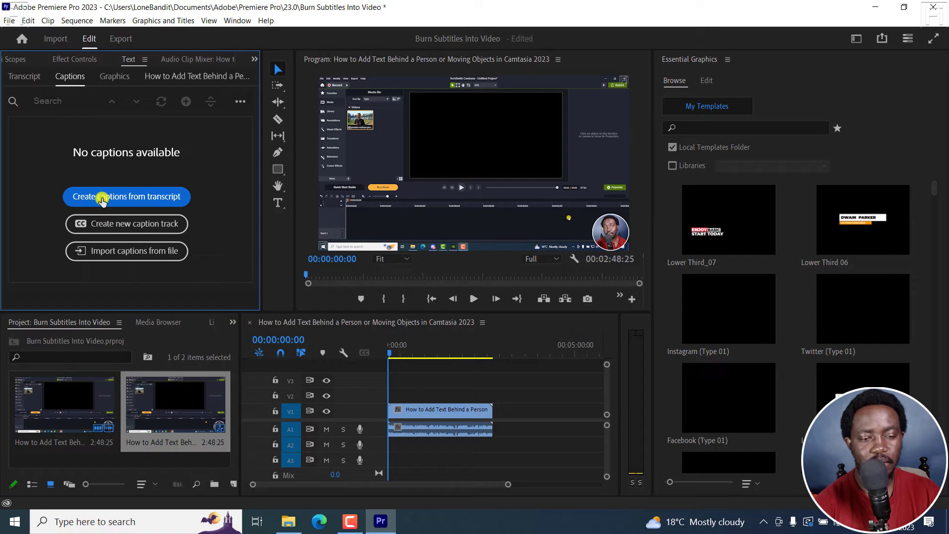
Start creating captions from the transcript, keeping the Subtitle default caption preset.
left_click(126, 196)
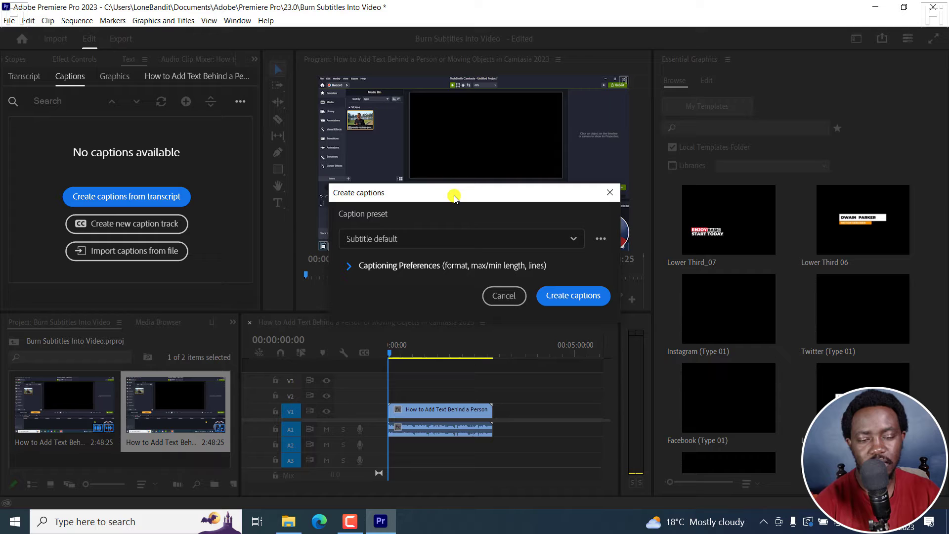
mouse_move(440, 224)
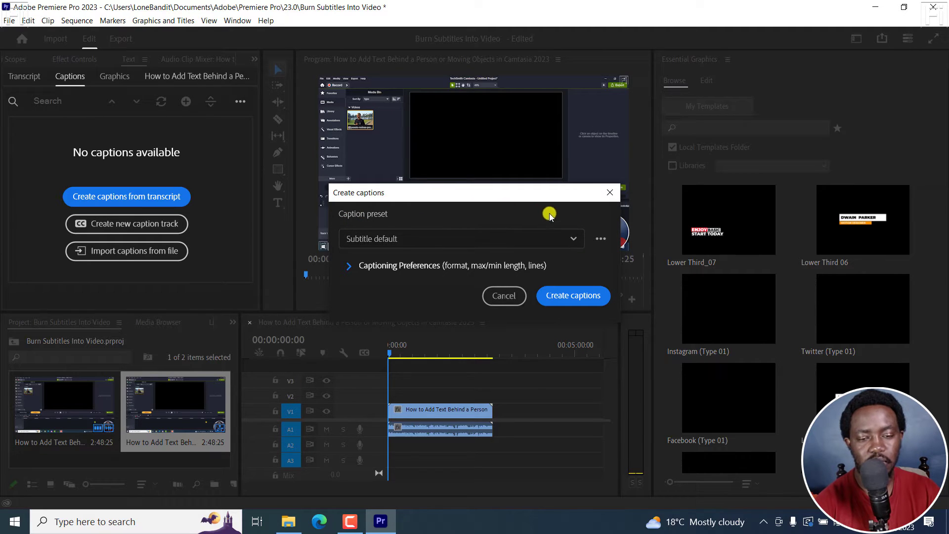
left_click(461, 239)
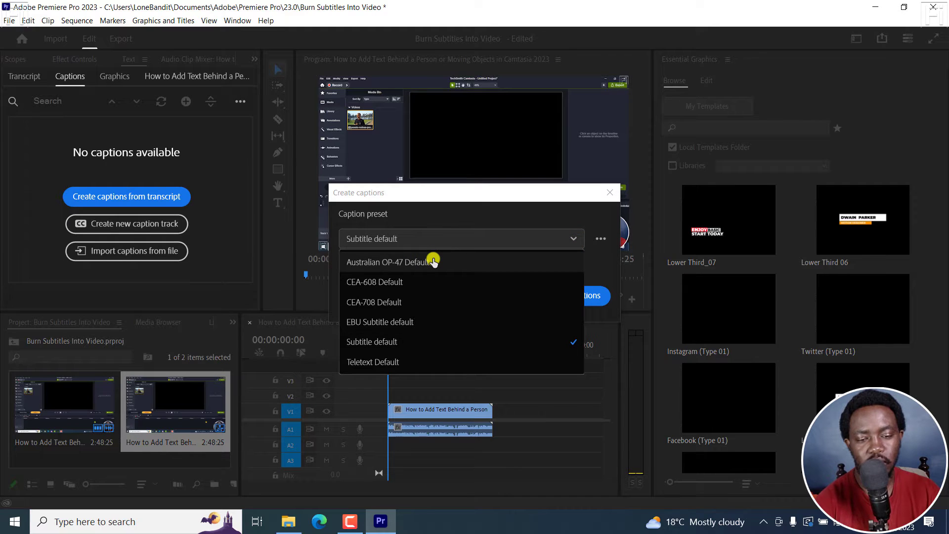
mouse_move(416, 282)
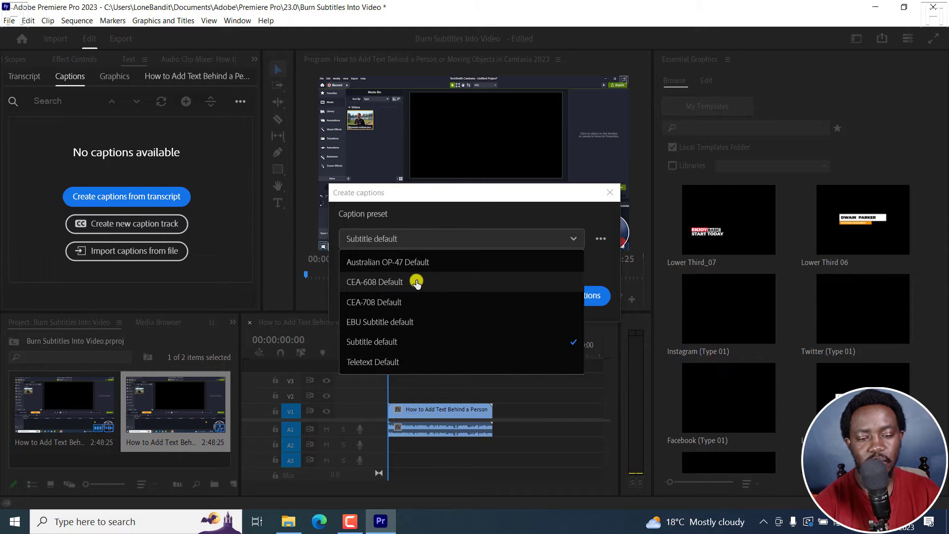
mouse_move(455, 304)
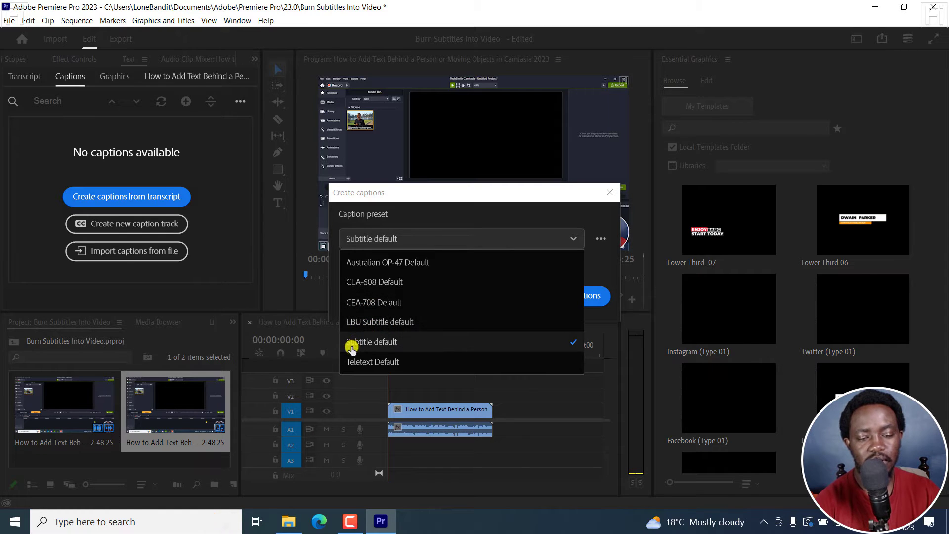
mouse_move(394, 344)
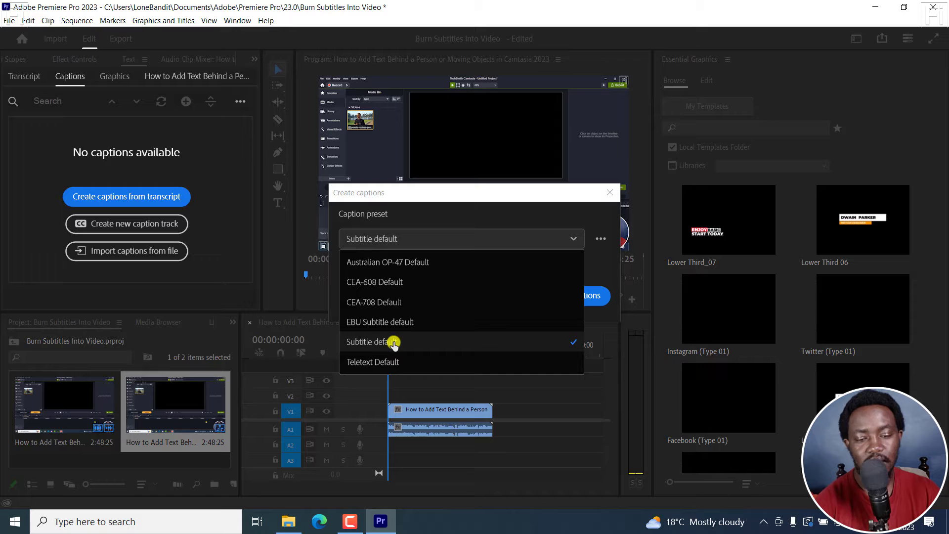
left_click(373, 342)
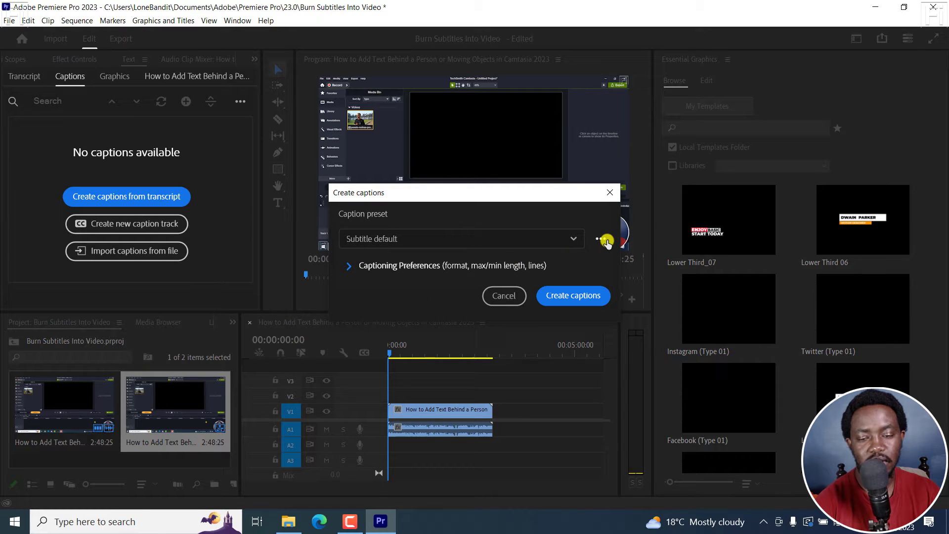
left_click(601, 239)
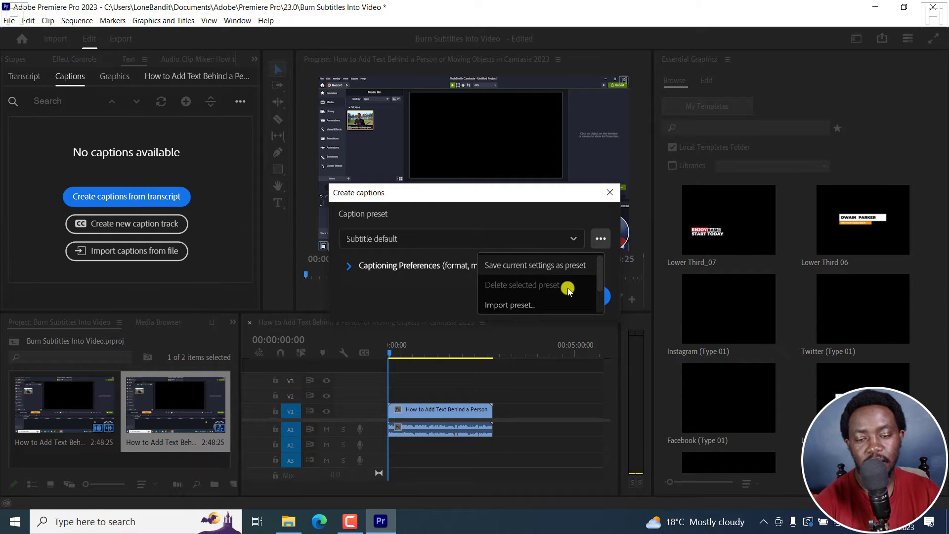
mouse_move(435, 204)
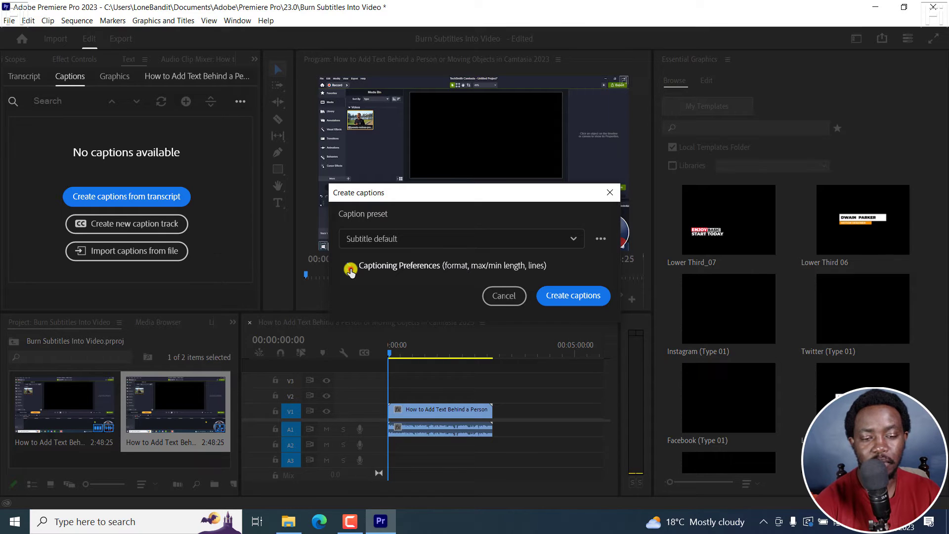
Set Captioning Preferences to a 37-character maximum length and generate the subtitle captions.
left_click(349, 265)
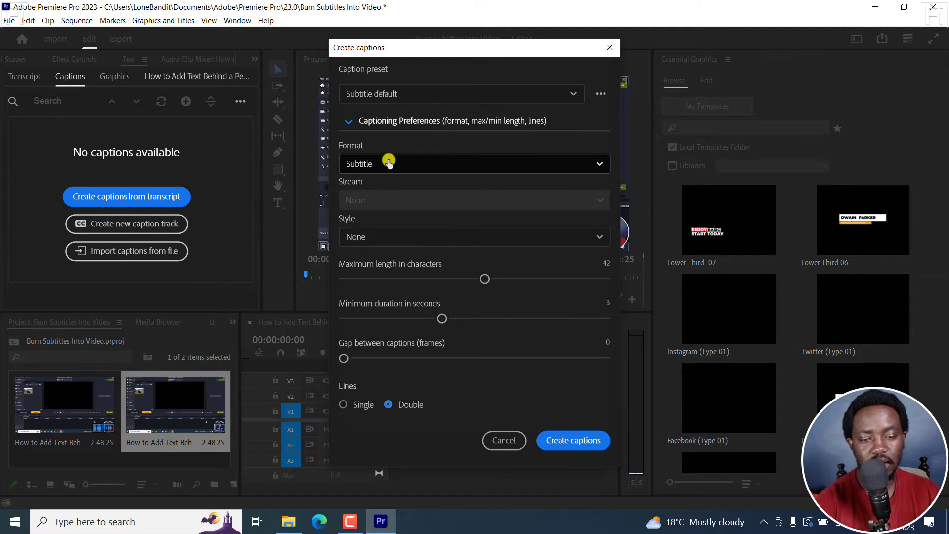
left_click(475, 163)
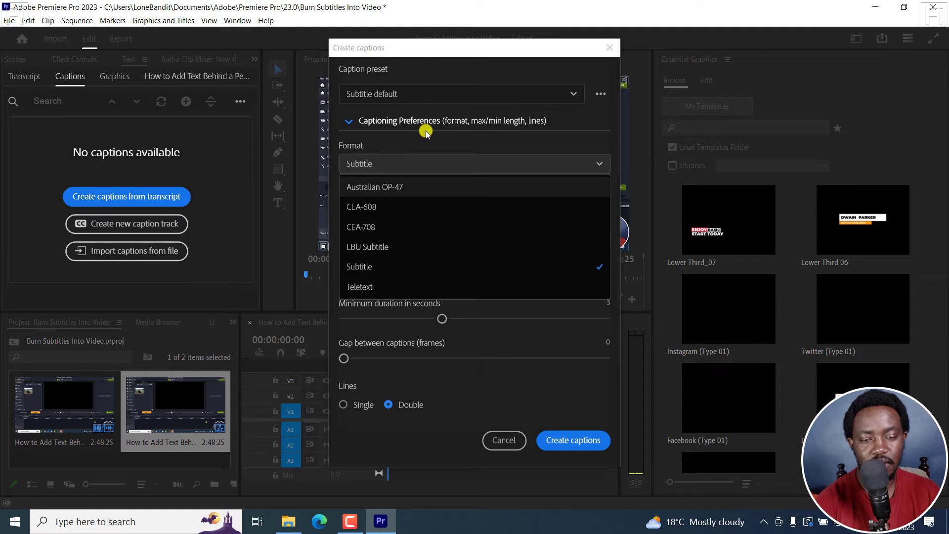
mouse_move(616, 309)
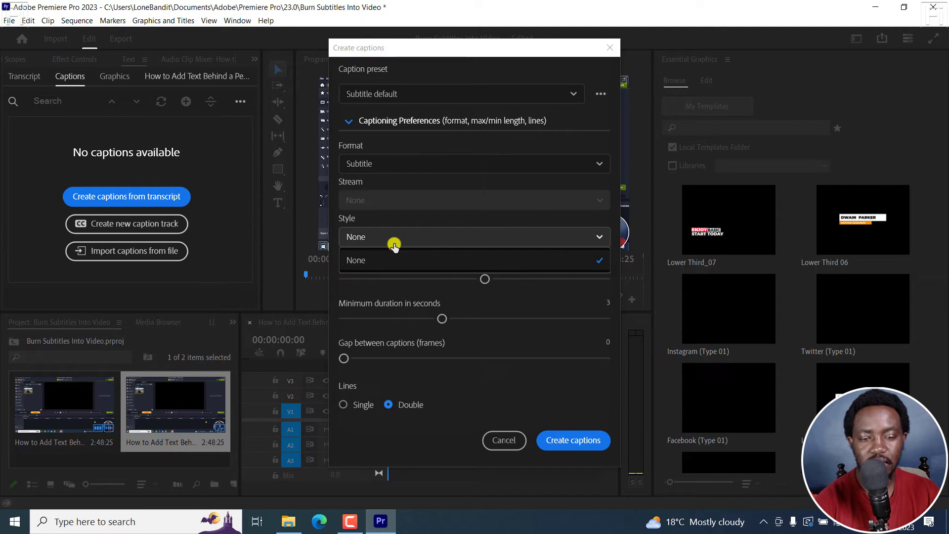
left_click(355, 261)
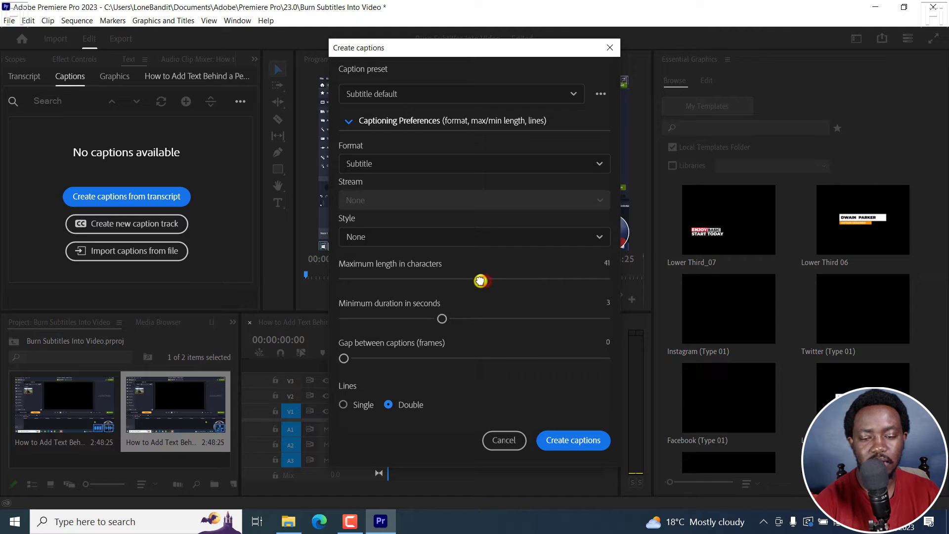
left_click_drag(482, 282, 473, 282)
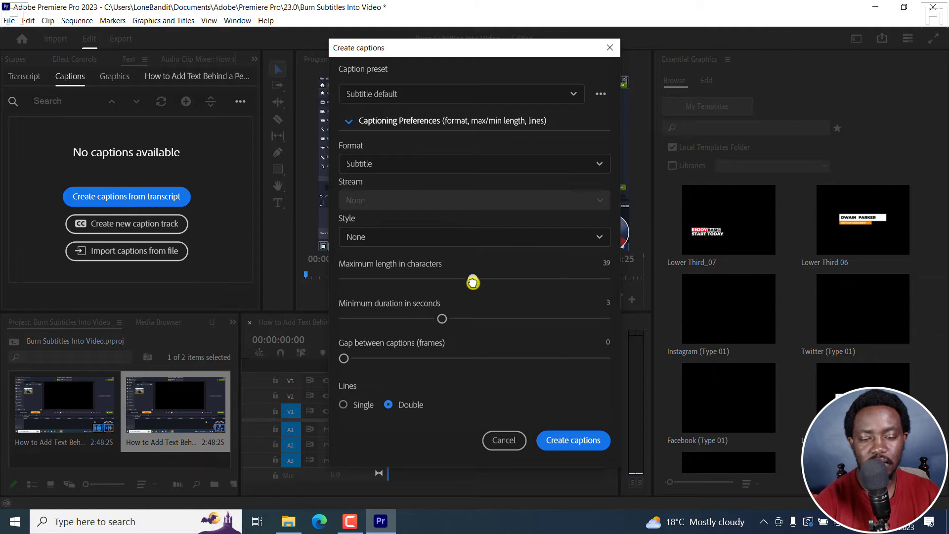
left_click_drag(473, 283, 463, 283)
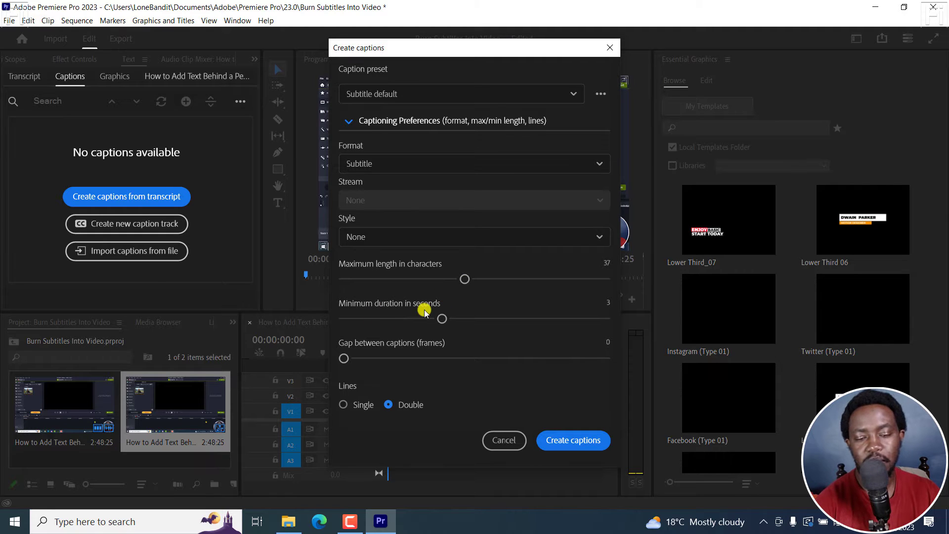
mouse_move(353, 345)
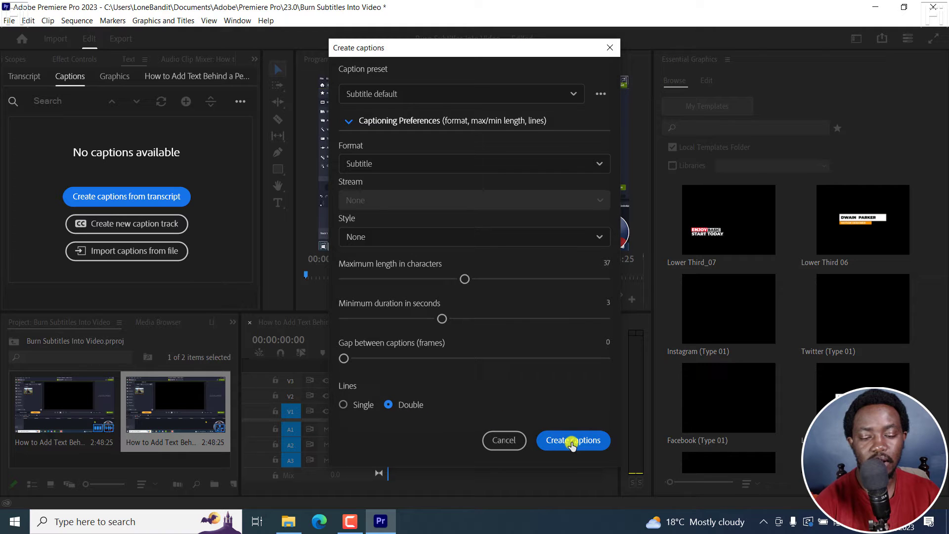
left_click(573, 440)
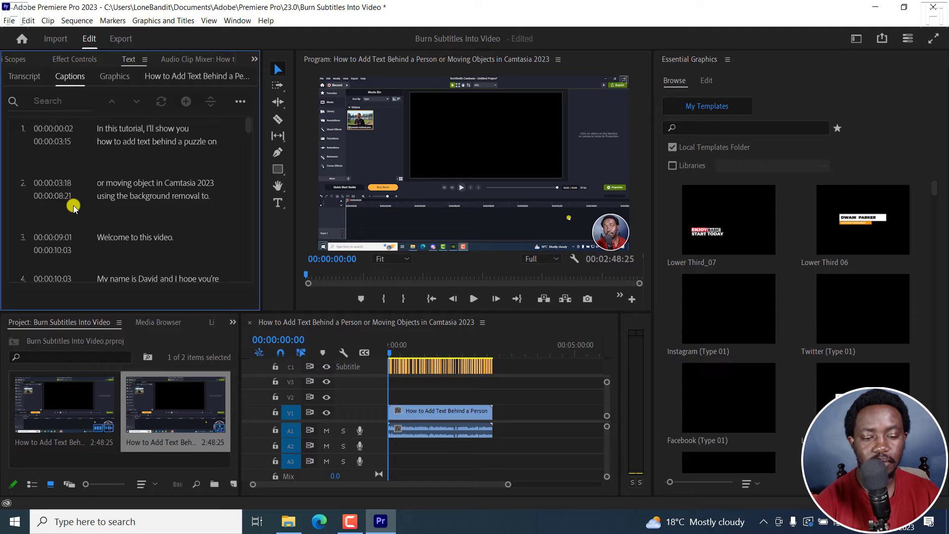
Jump to the first caption on the C1 Subtitle track to preview it over the video.
left_click(398, 332)
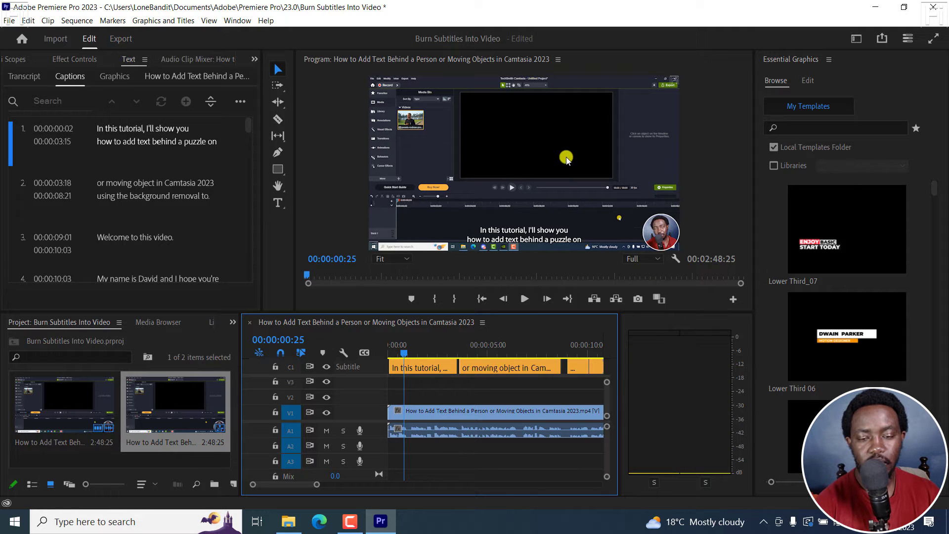
mouse_move(536, 223)
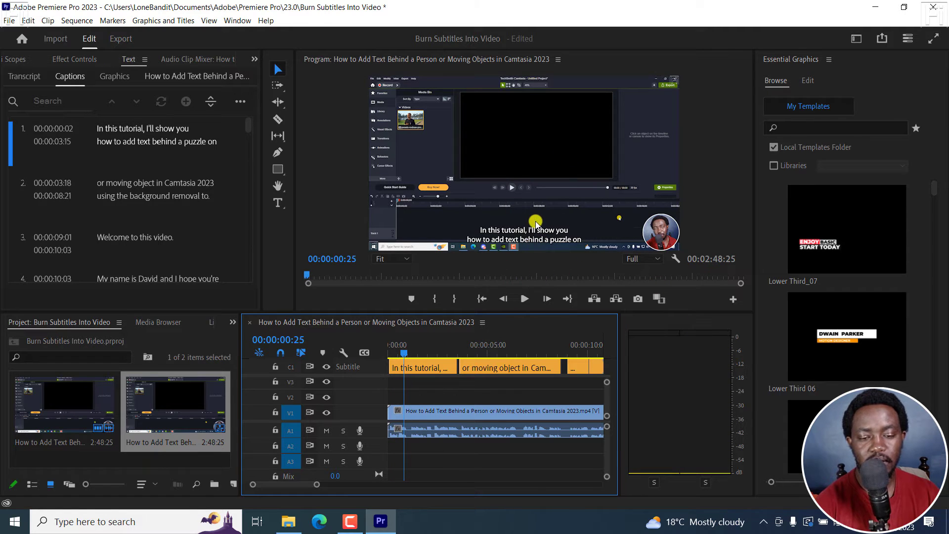
mouse_move(242, 252)
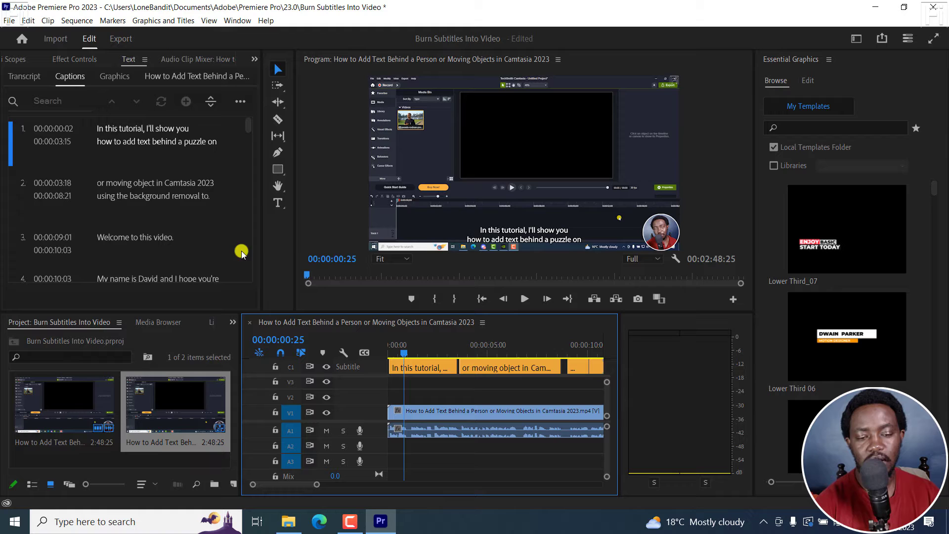
mouse_move(548, 224)
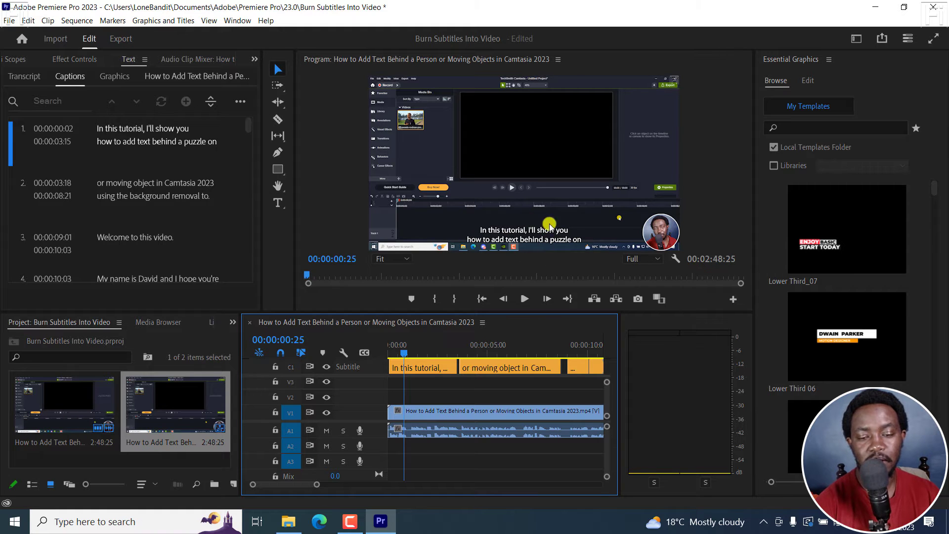
mouse_move(570, 183)
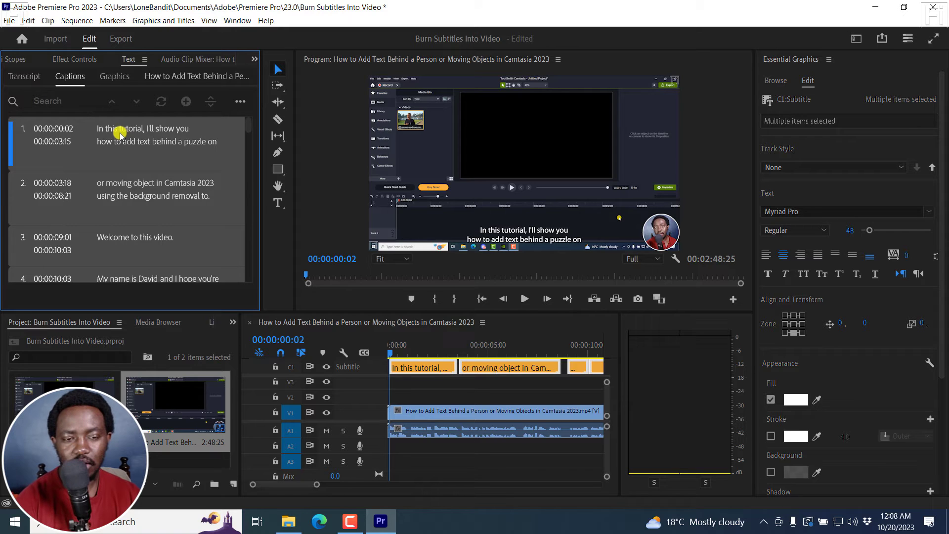
mouse_move(191, 157)
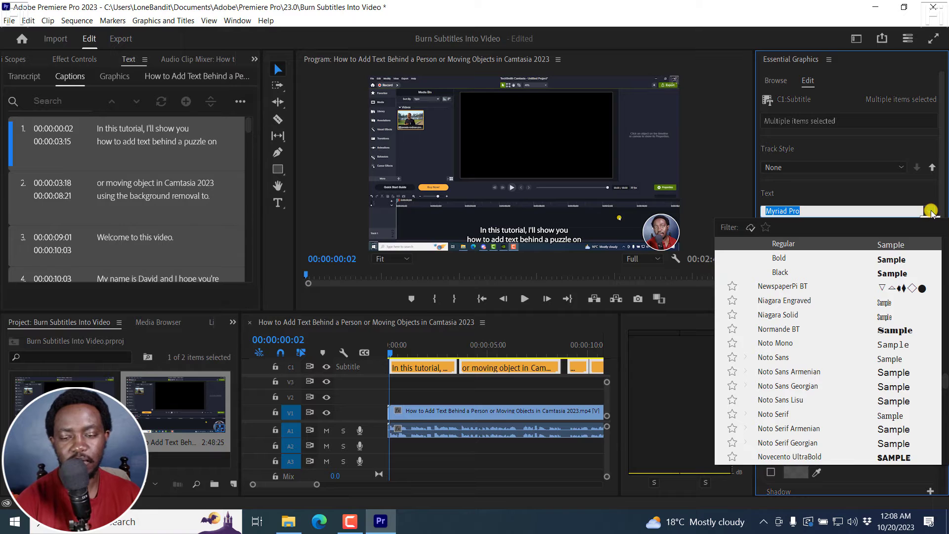
Set the caption font to Arial Bold from the Essential Graphics font list.
type("a")
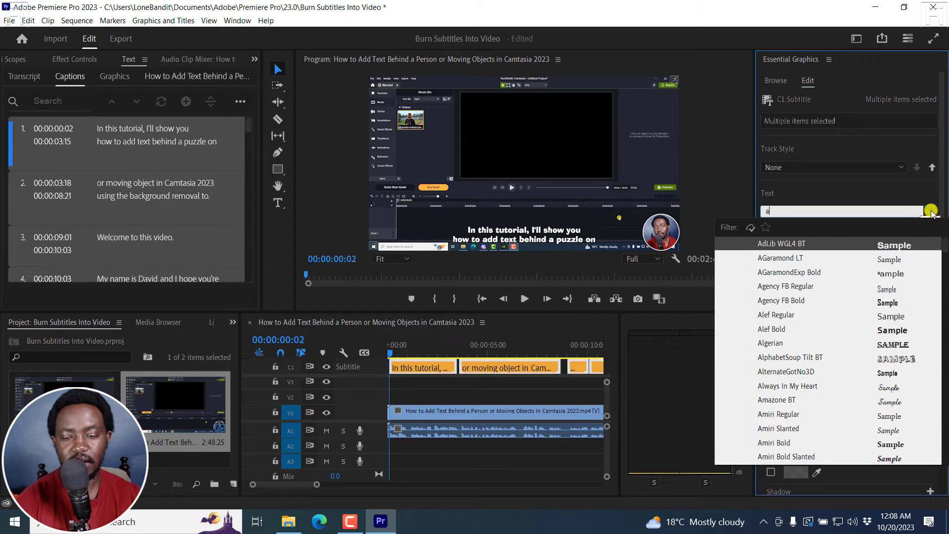
left_click(780, 343)
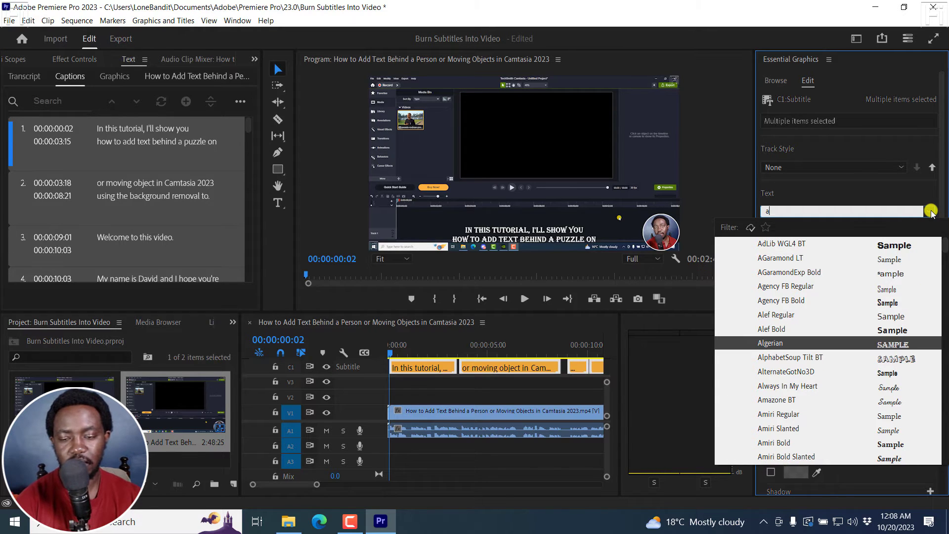
scroll("down", 3)
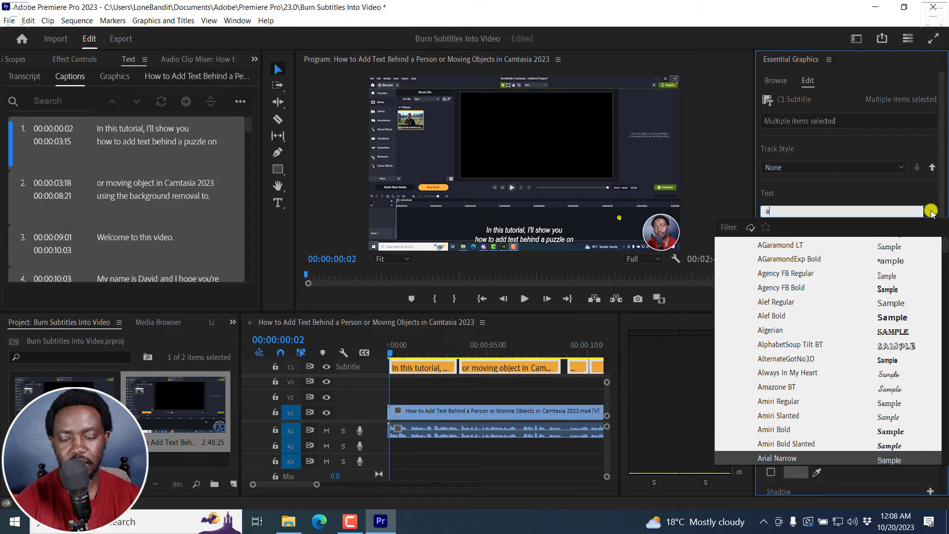
scroll("down", 3)
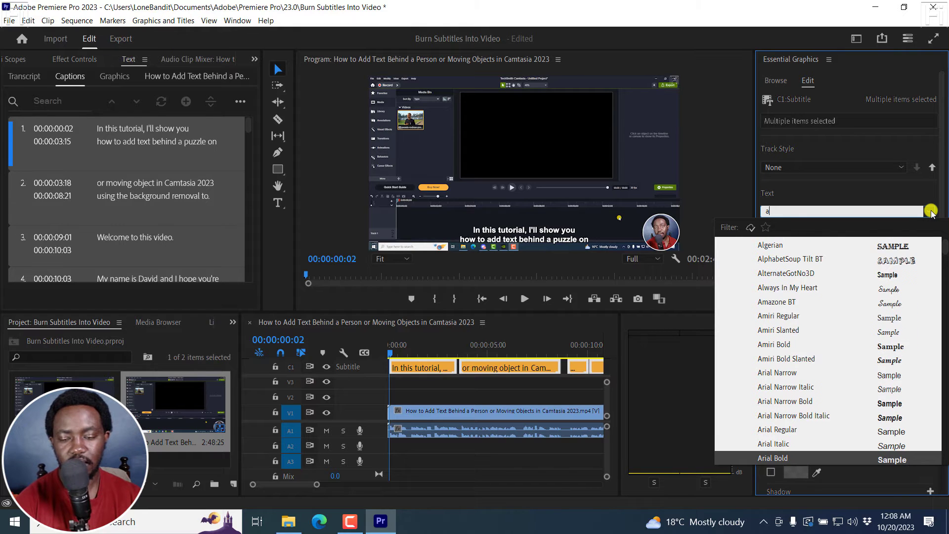
scroll("down", 3)
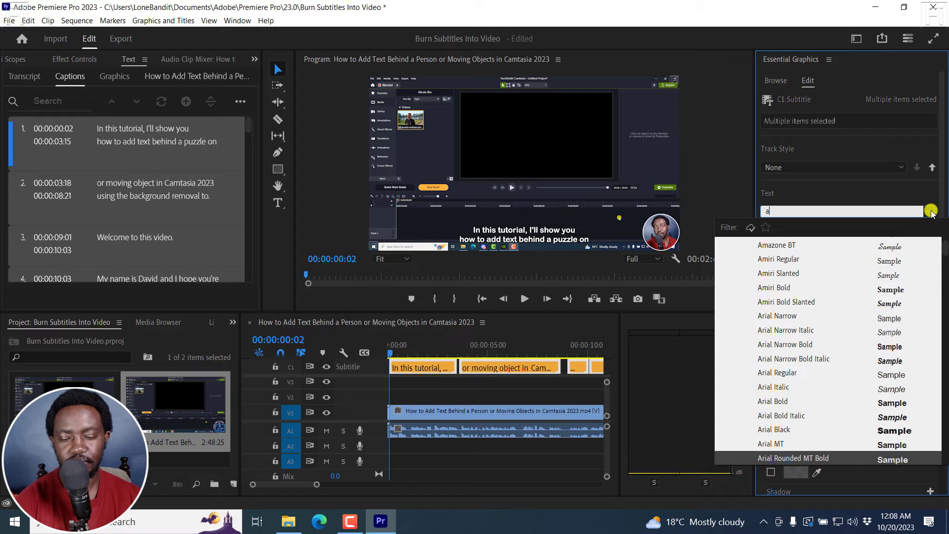
mouse_move(787, 430)
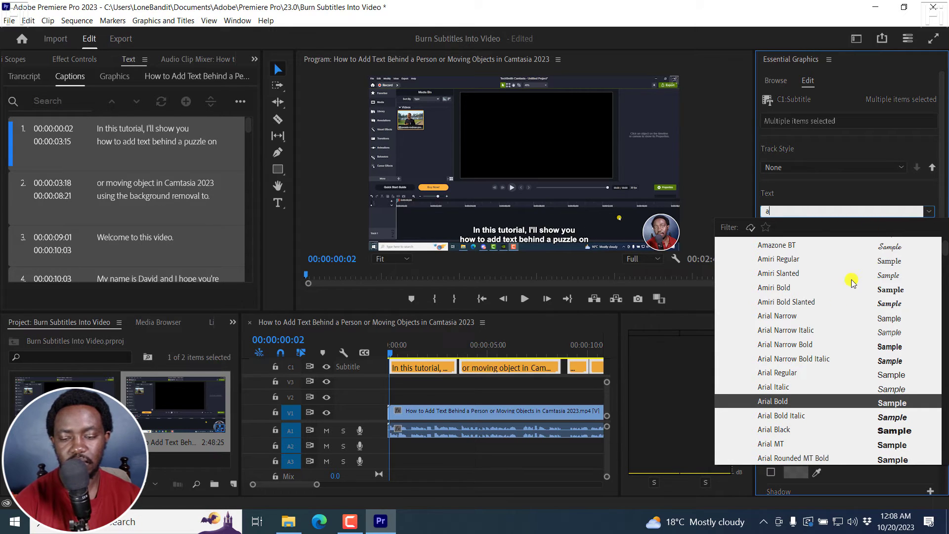
left_click(773, 400)
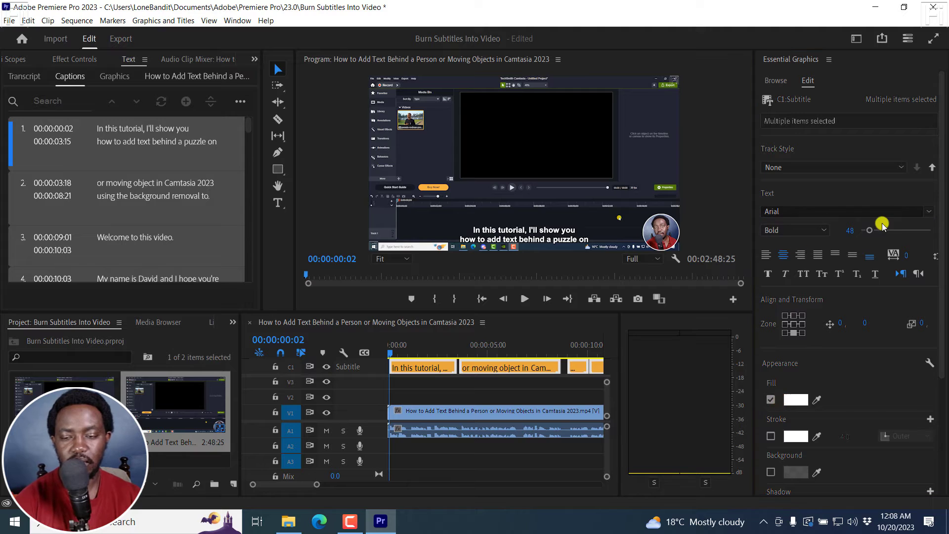
Raise the caption font size from 48 to 64.
left_click_drag(870, 231, 890, 231)
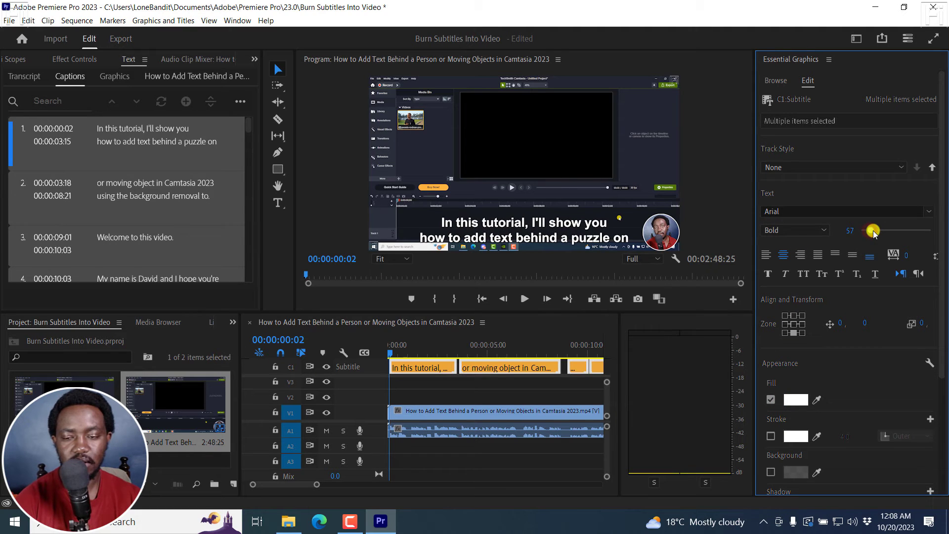
left_click_drag(872, 231, 878, 231)
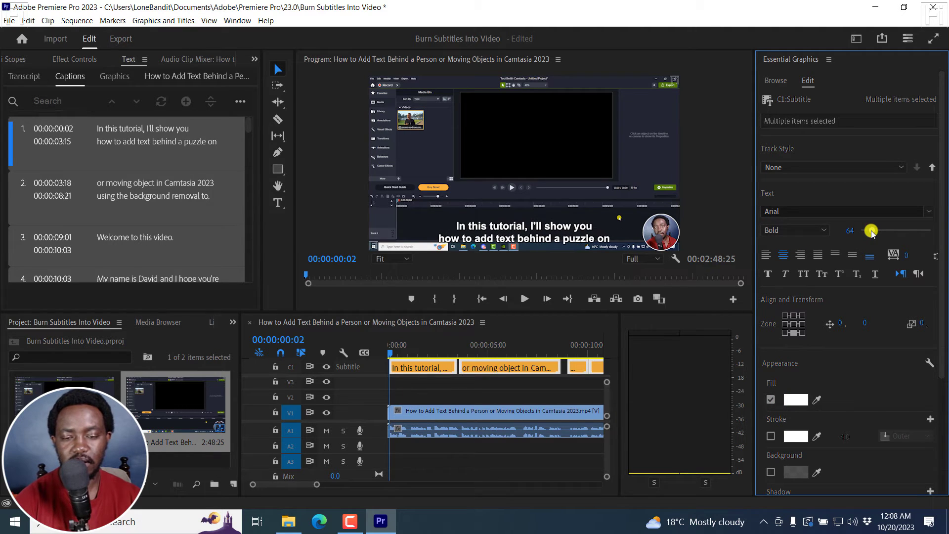
mouse_move(873, 234)
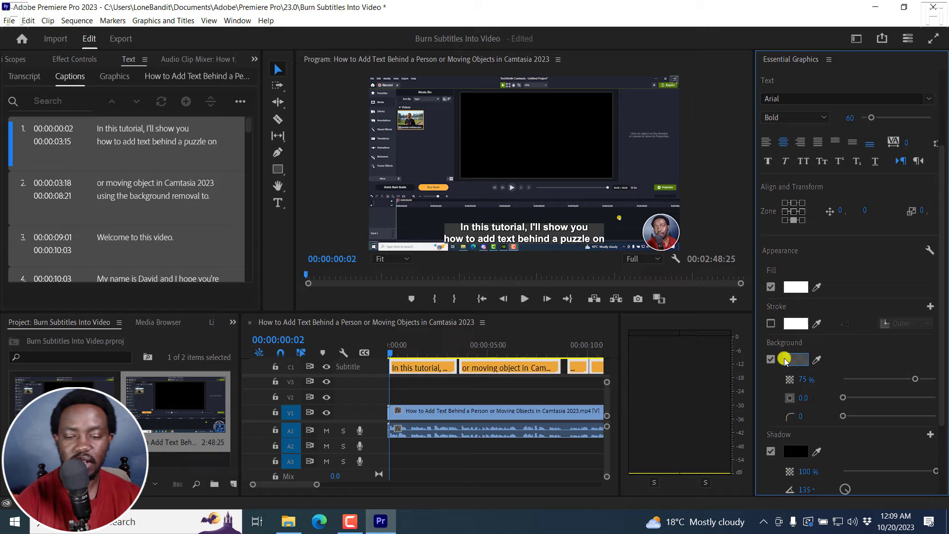
Give the captions a black background and tune its size to about 22.5.
left_click(795, 359)
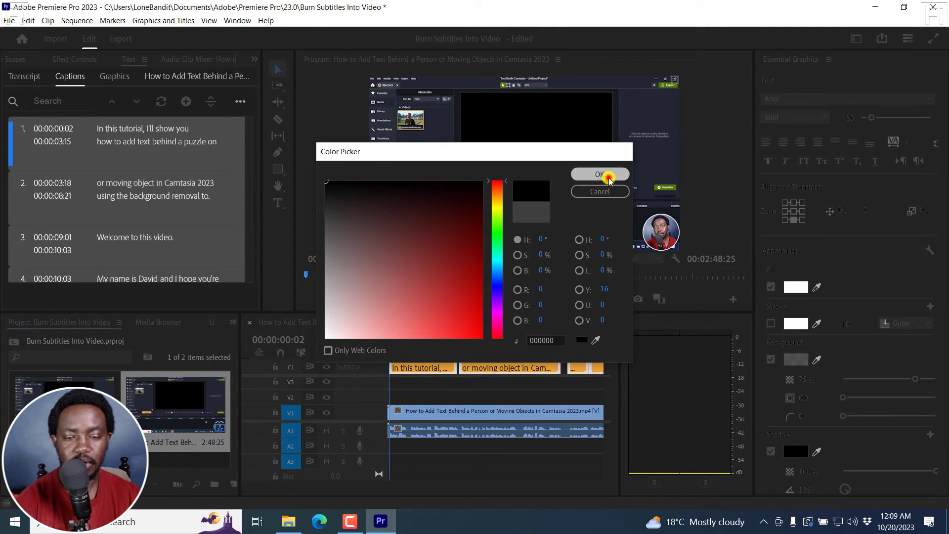
left_click(599, 175)
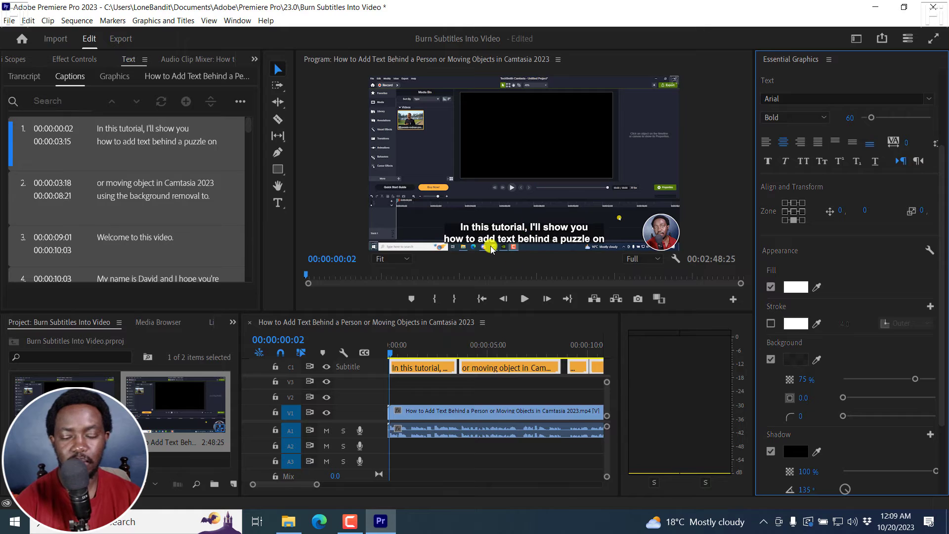
mouse_move(849, 401)
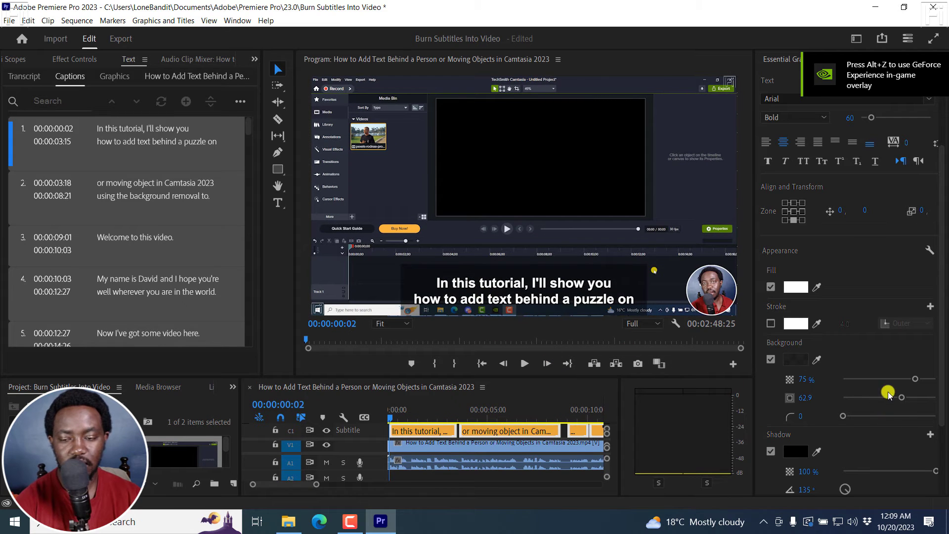
left_click_drag(887, 393, 878, 398)
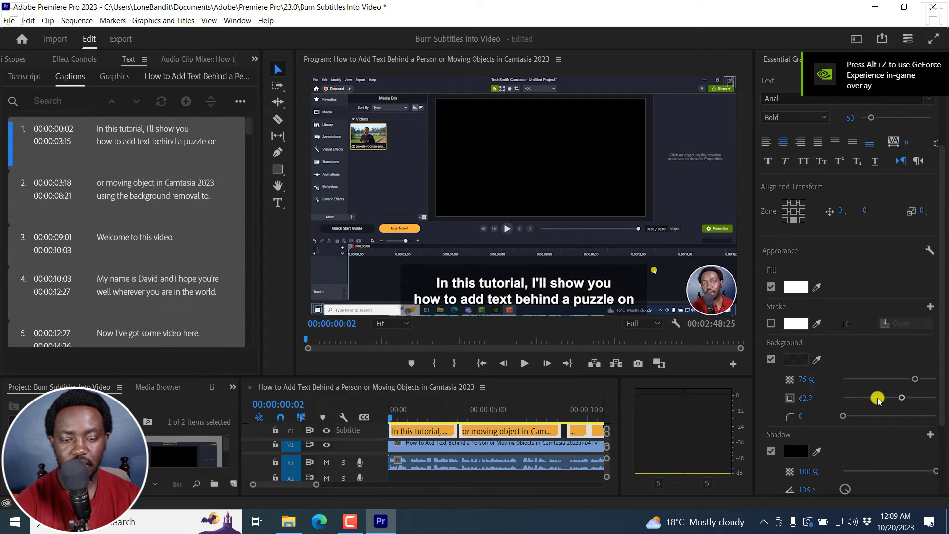
left_click_drag(877, 397, 862, 396)
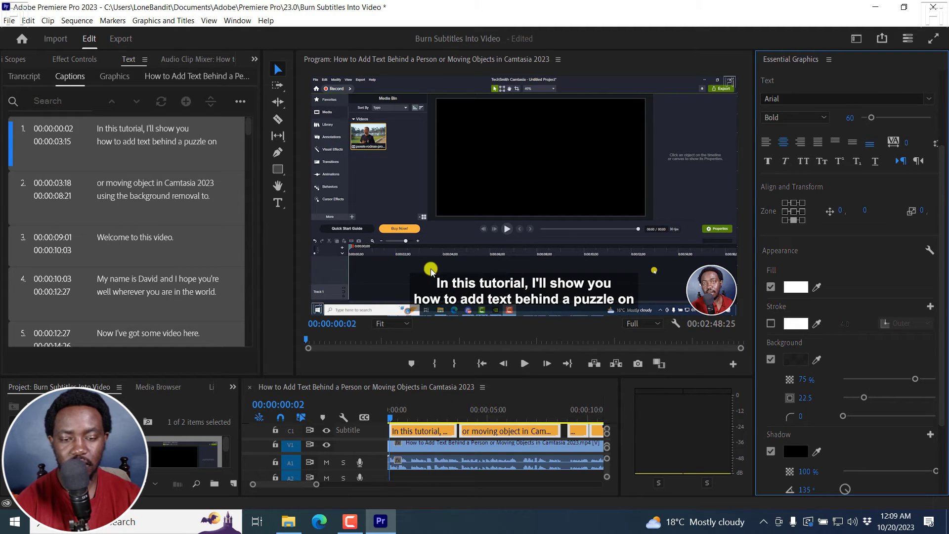
mouse_move(744, 317)
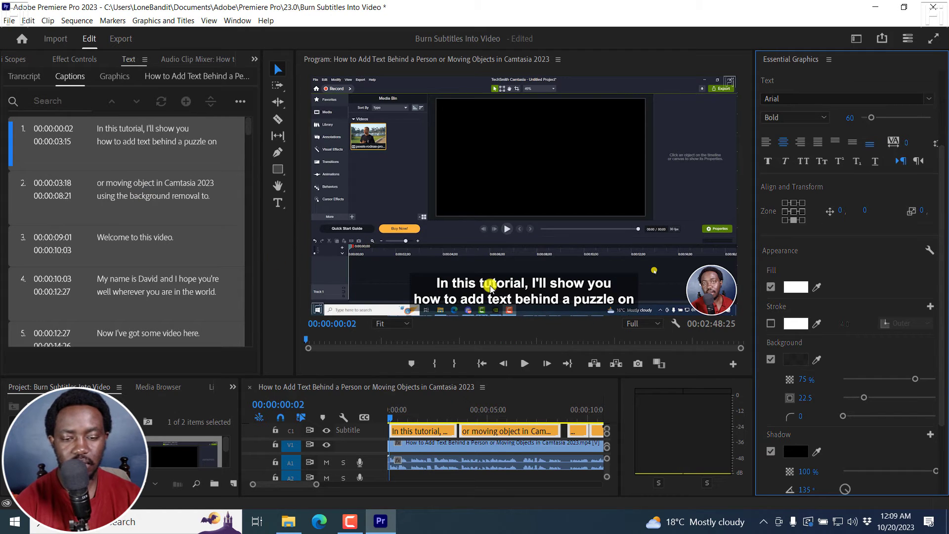
Jump to the 'Welcome to this video.' caption at 00:00:09:21 to preview the styling.
left_click(500, 409)
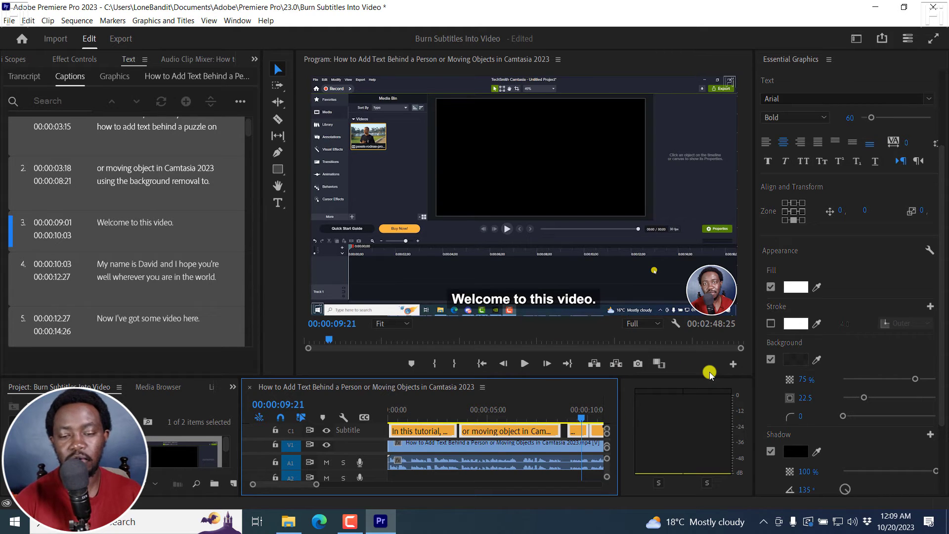
mouse_move(313, 255)
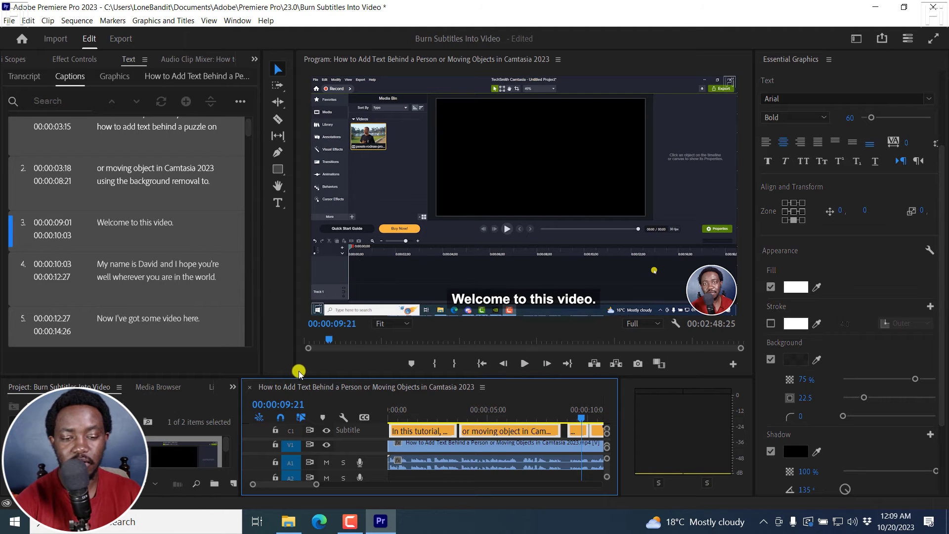
Review the H.264 export settings for the sequence, checking the Video section and leaving the preset as Custom.
left_click(120, 38)
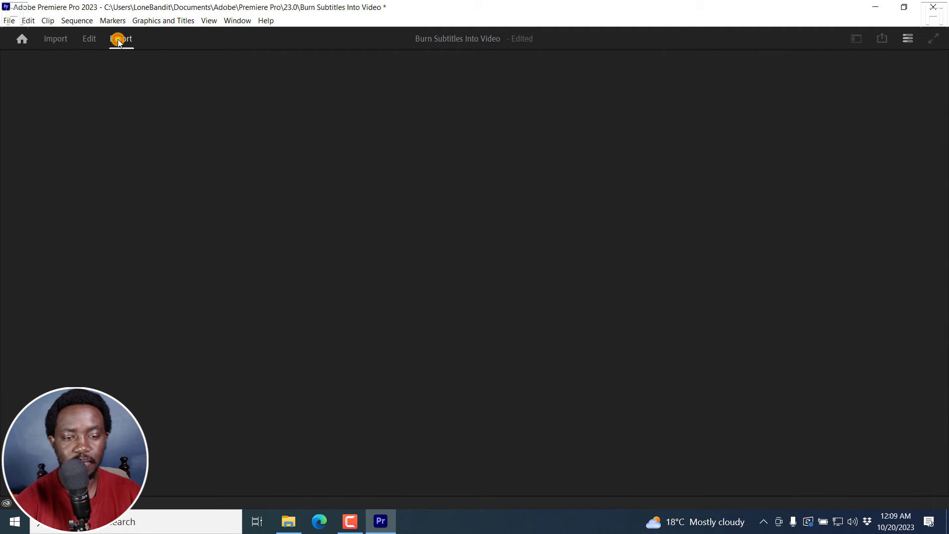
left_click(120, 38)
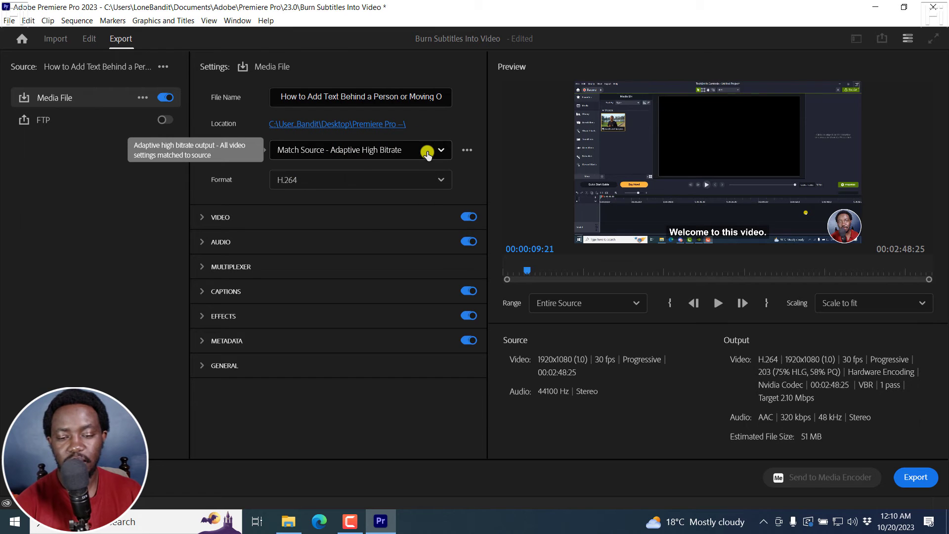
mouse_move(227, 223)
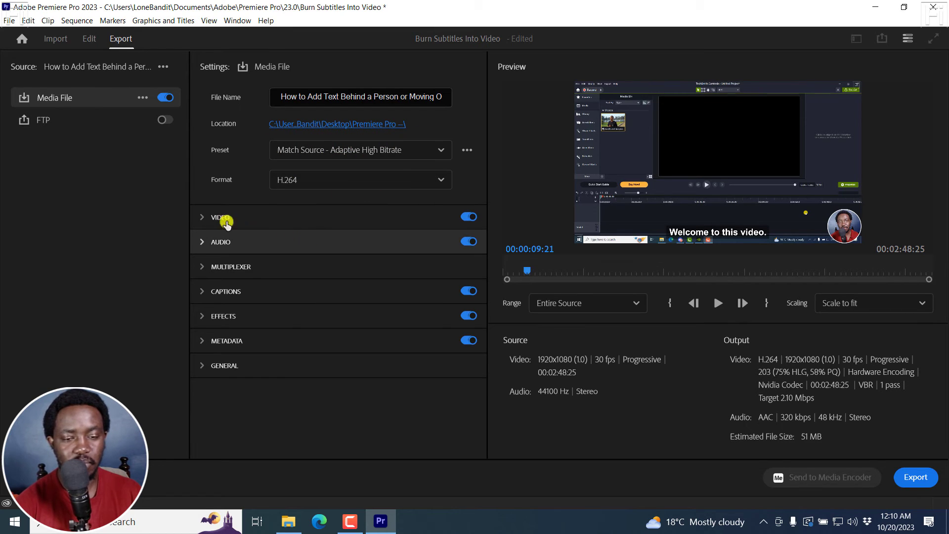
left_click(219, 217)
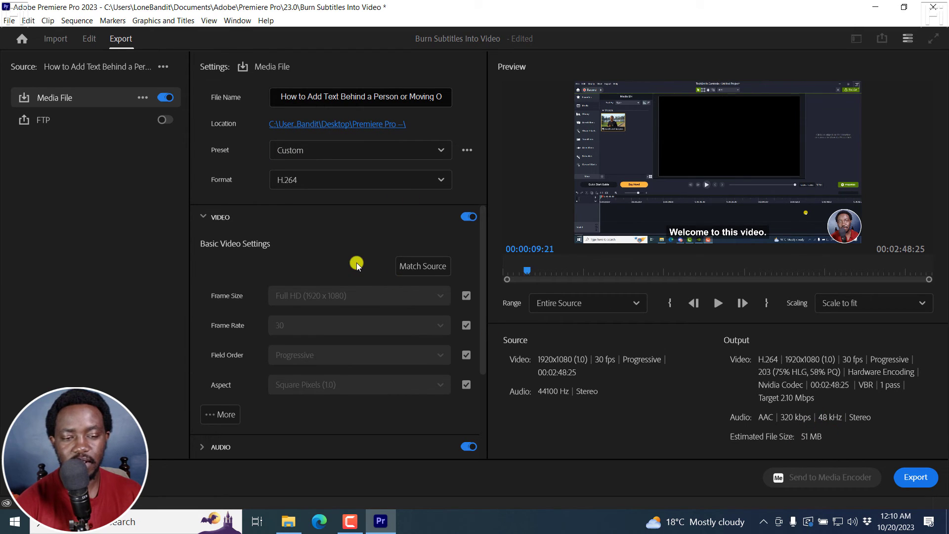
left_click(203, 216)
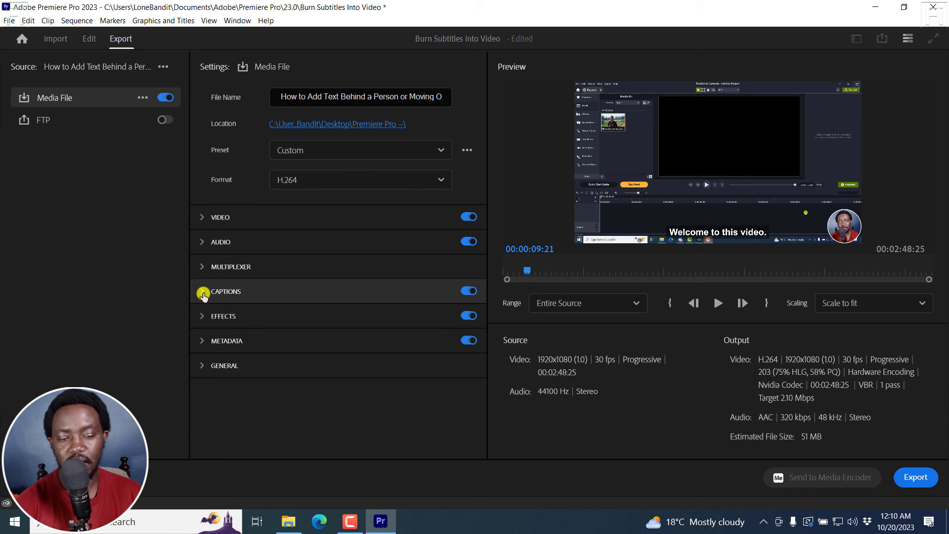
Set caption export to Burn Captions Into Video and export the sequence as an MP4.
left_click(202, 291)
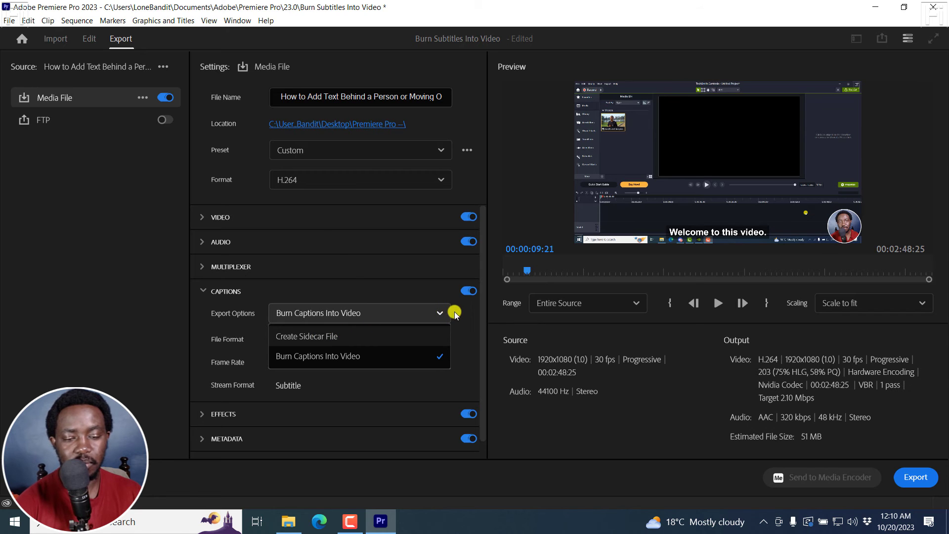
left_click(317, 356)
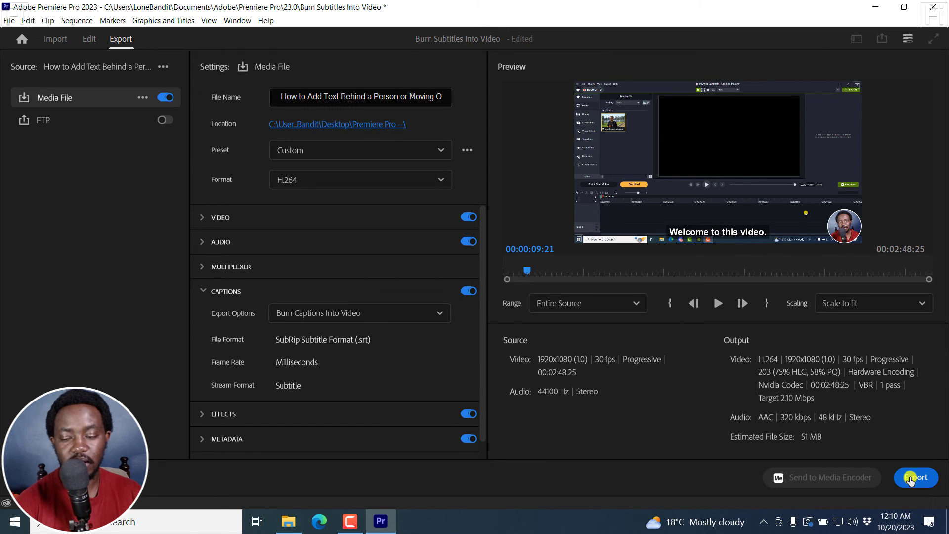
left_click(916, 477)
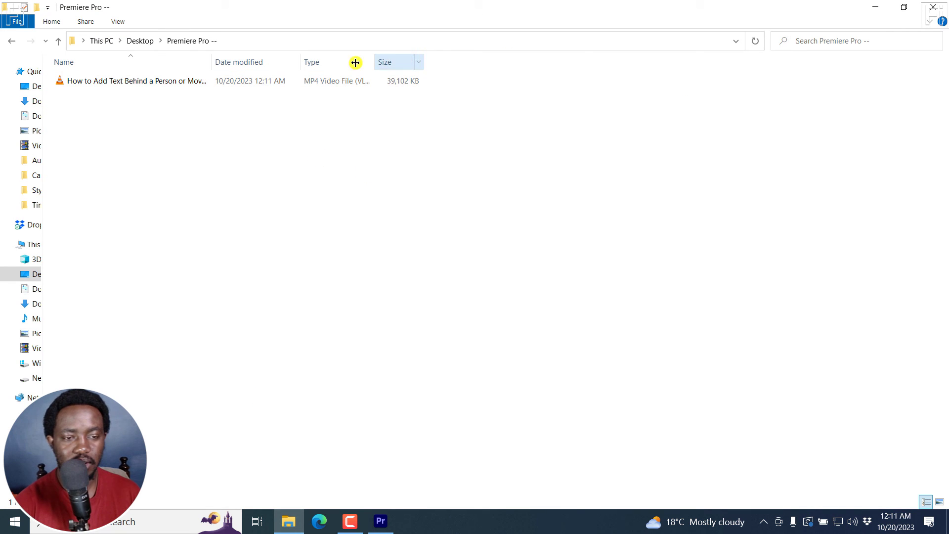
View the Desktop folder as large icons and launch the exported MP4 in VLC.
left_click(117, 20)
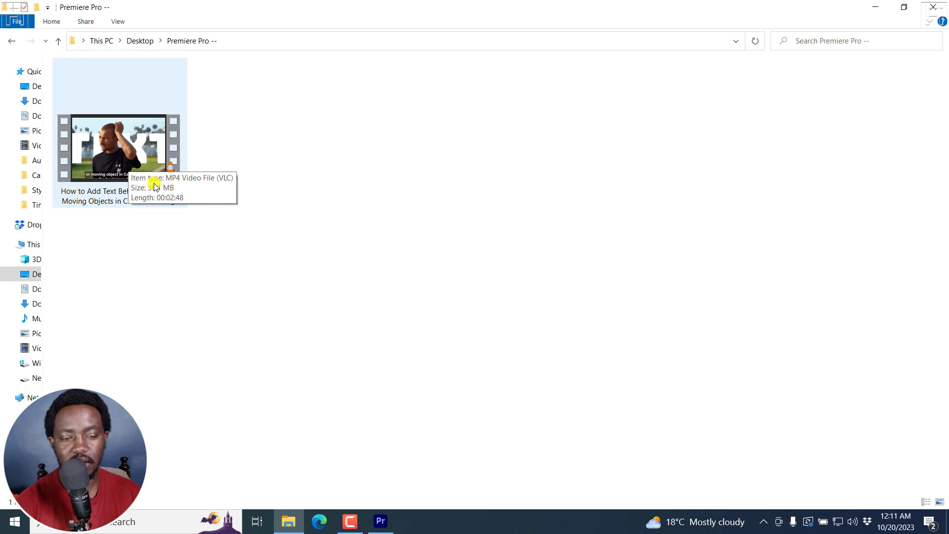
left_click(120, 148)
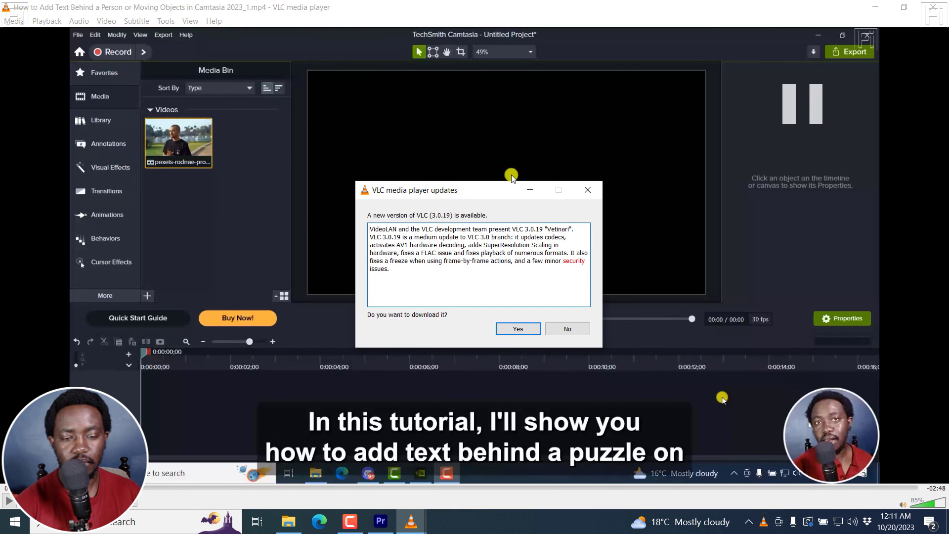
Decline the VLC update offer so the captioned video keeps playing.
left_click(565, 328)
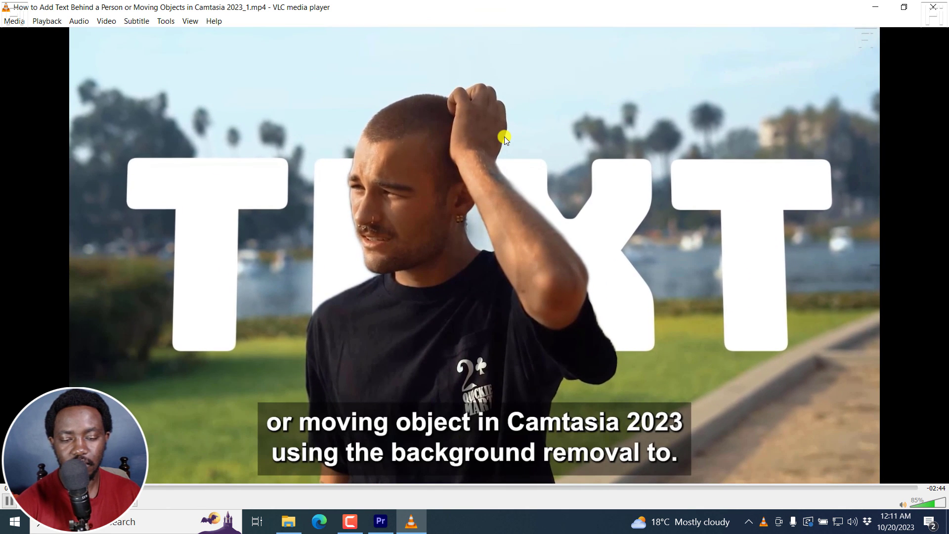
mouse_move(502, 448)
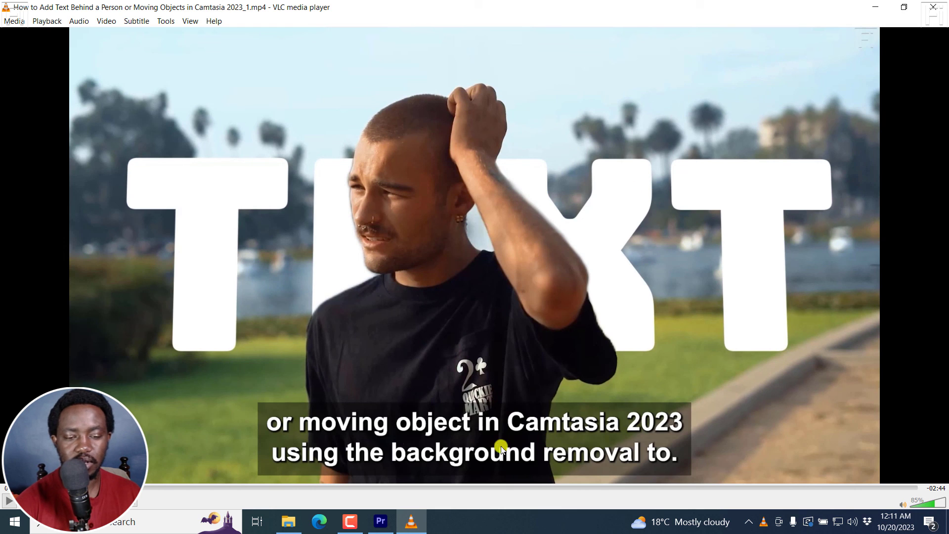